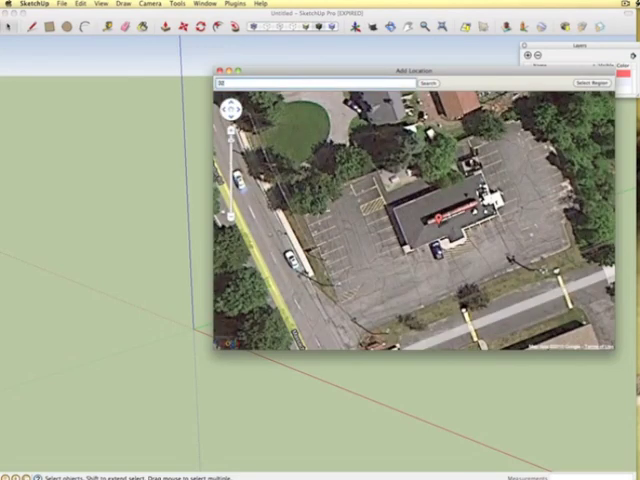
Search the Add Location window for '339 Boston Road, Billerica,' to find the restaurant
type("339 Boston Road, Billerica,")
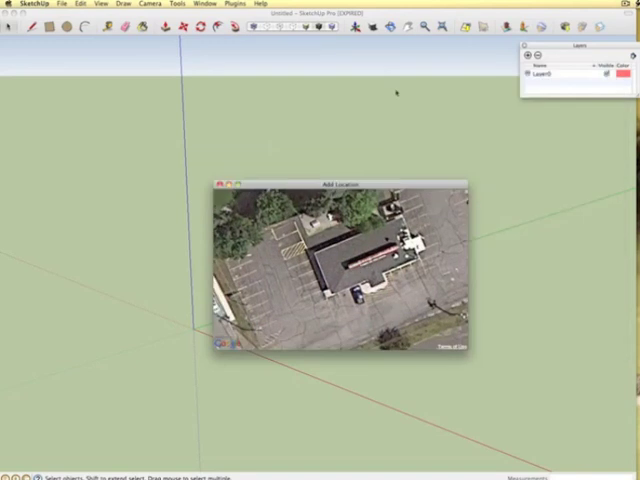
Grab the selected Google Earth region so the aerial snapshot and terrain enter the model
left_click(150, 4)
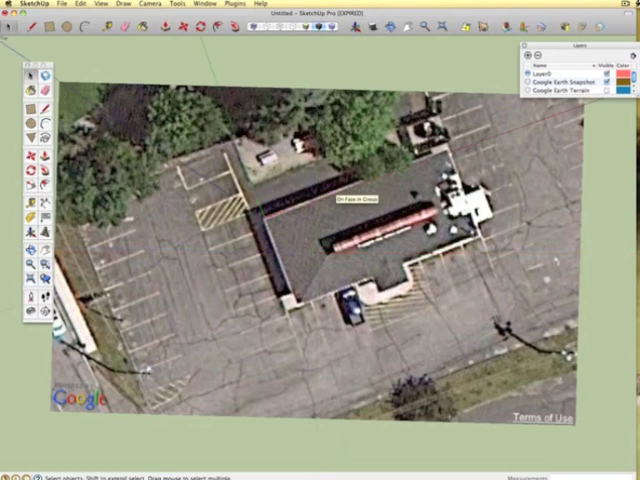
left_click(98, 5)
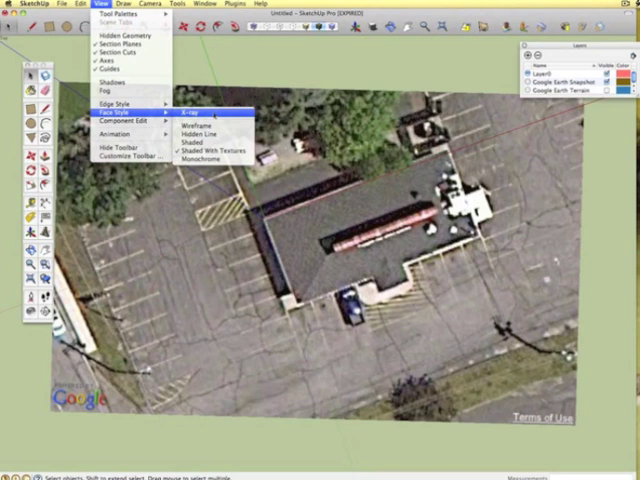
Switch the face style to X-ray so the footprint shows through for tracing
left_click(189, 110)
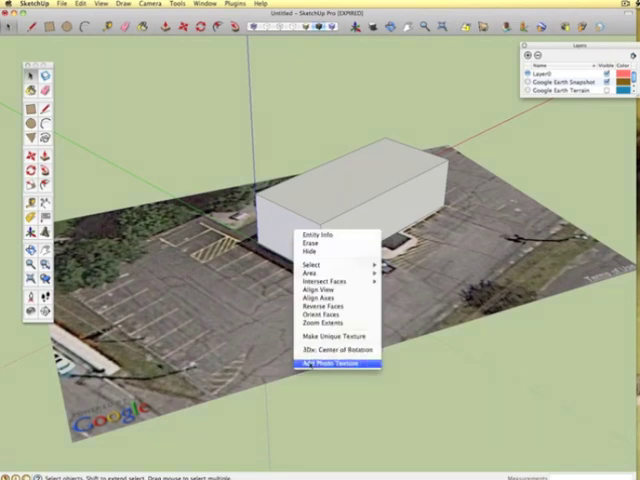
left_click(334, 367)
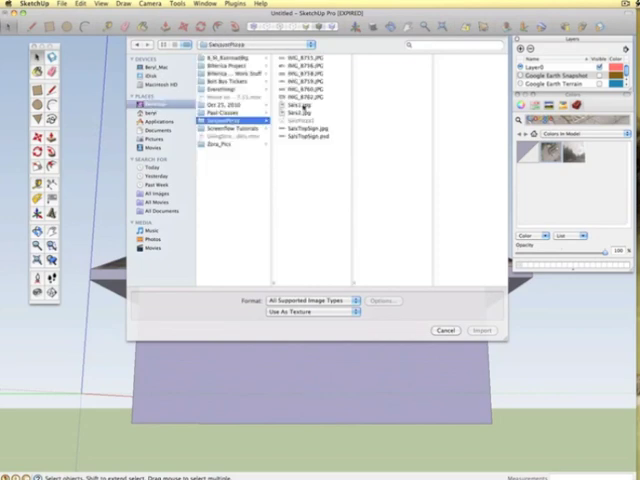
Import IMG_8755.JPG as a texture onto the front wall and position the photo on it
left_click(305, 56)
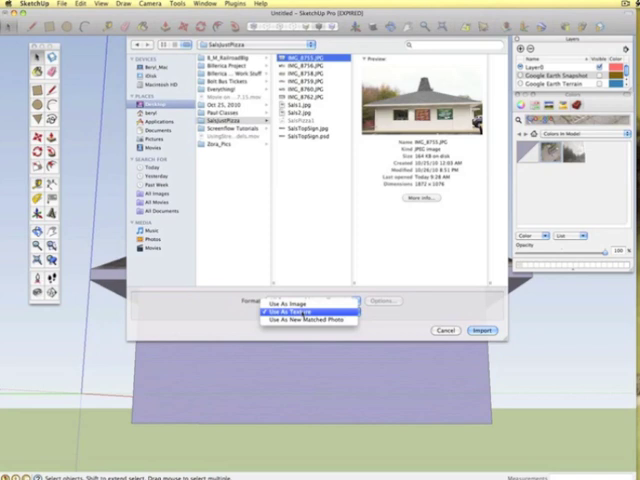
left_click(305, 320)
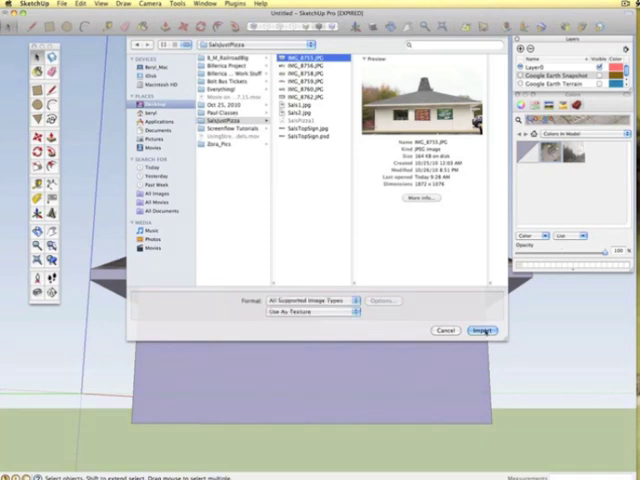
left_click(483, 330)
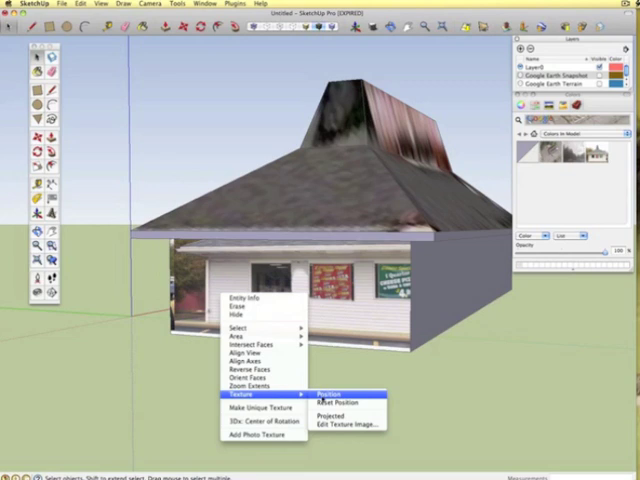
left_click(327, 401)
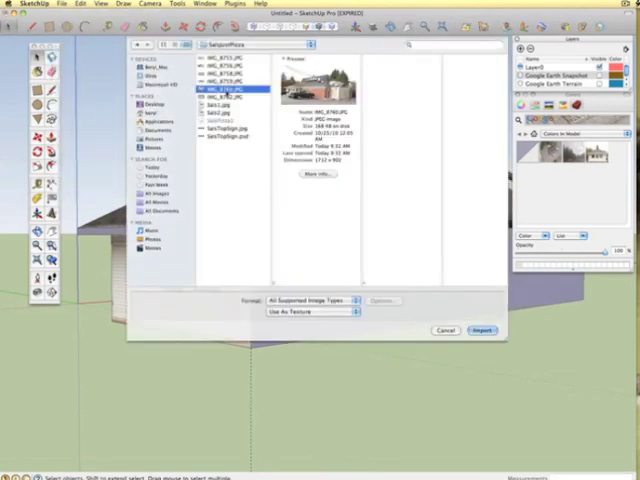
left_click(480, 330)
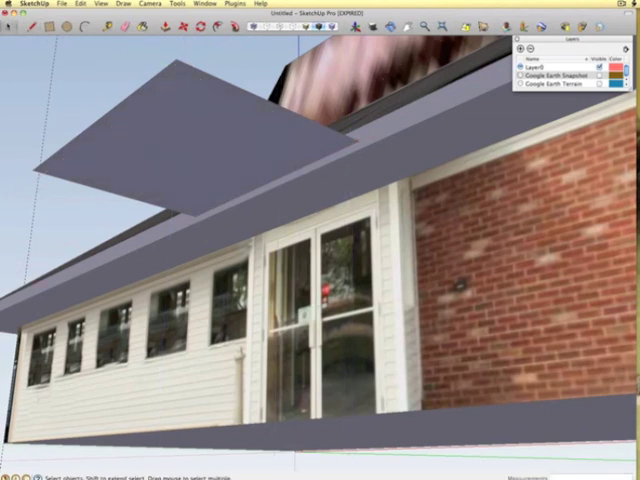
mouse_move(175, 103)
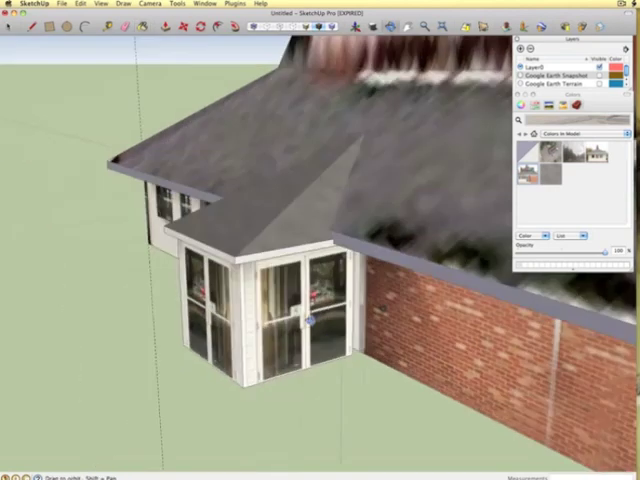
Reposition the photo texture on the vestibule's wall face via Texture > Position
right_click(310, 315)
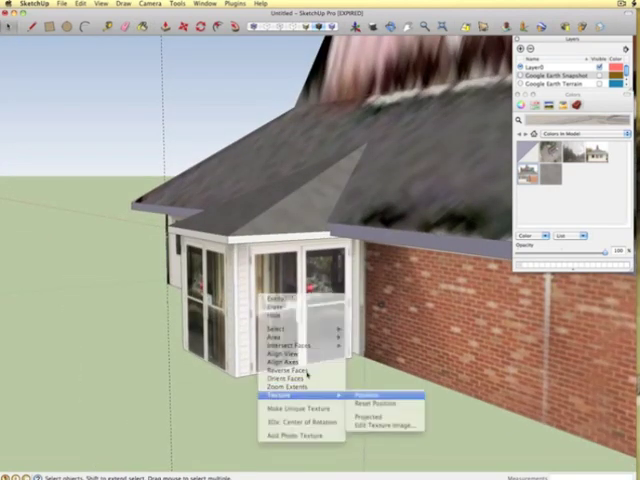
left_click(370, 395)
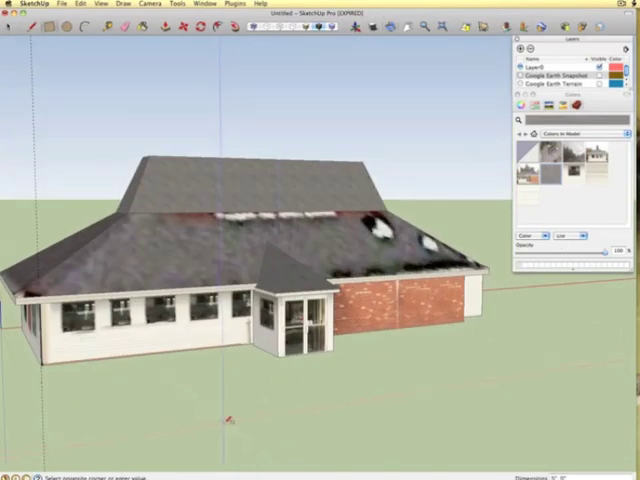
Draw the first rectangle for the long rooftop sign block beside the building
left_click_drag(230, 423, 553, 375)
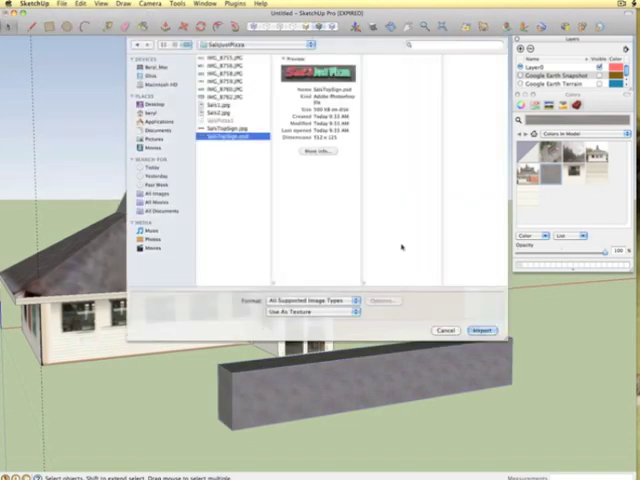
Import the SalsTopSign image as a texture for the sign block's front face
left_click(480, 330)
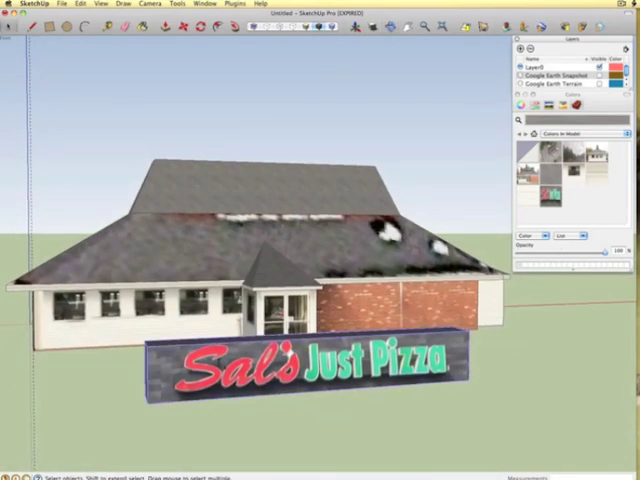
right_click(230, 370)
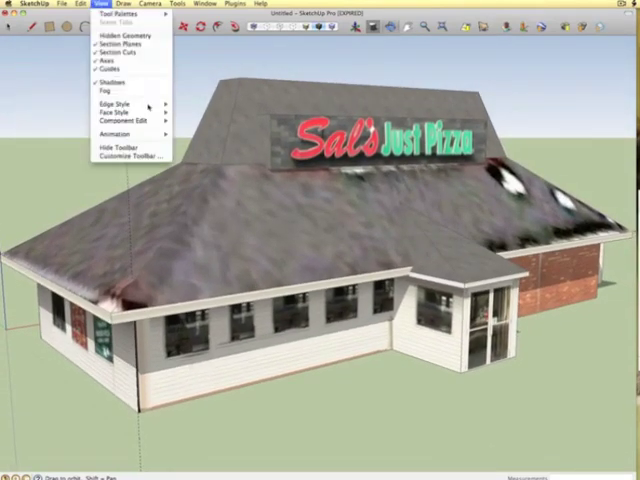
mouse_move(115, 103)
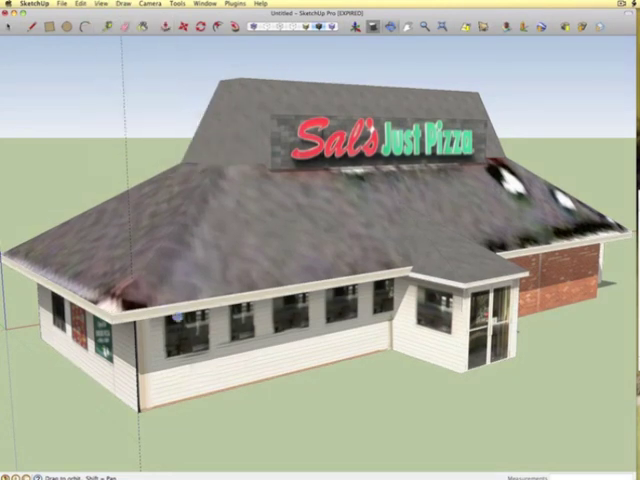
Head into the Window menu toward the model's information settings
left_click(207, 5)
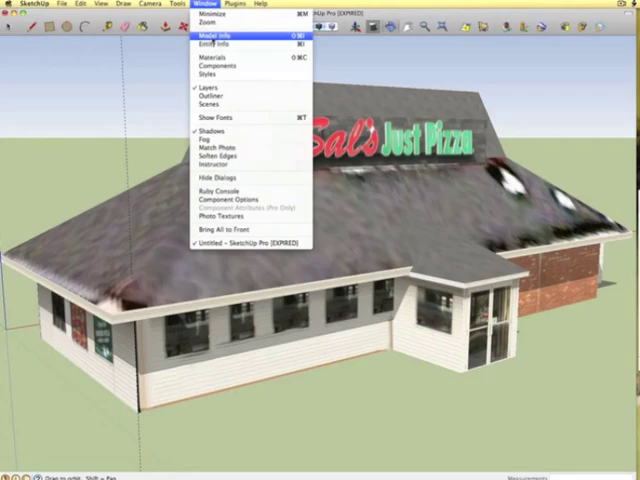
Claim author credit in Model Info and save the model under the name 'SaloPizza'
left_click(212, 36)
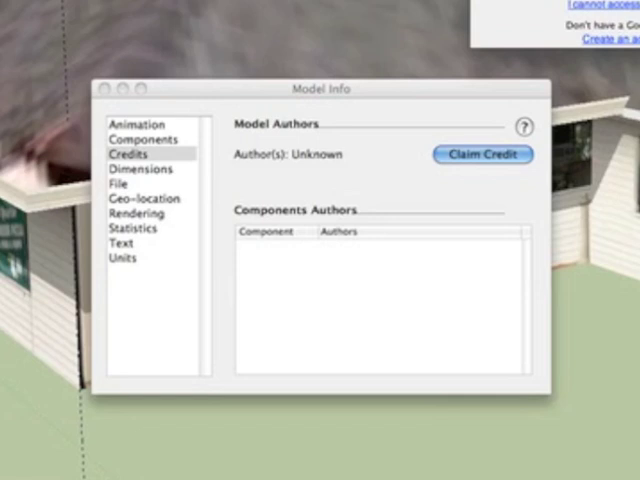
left_click(133, 228)
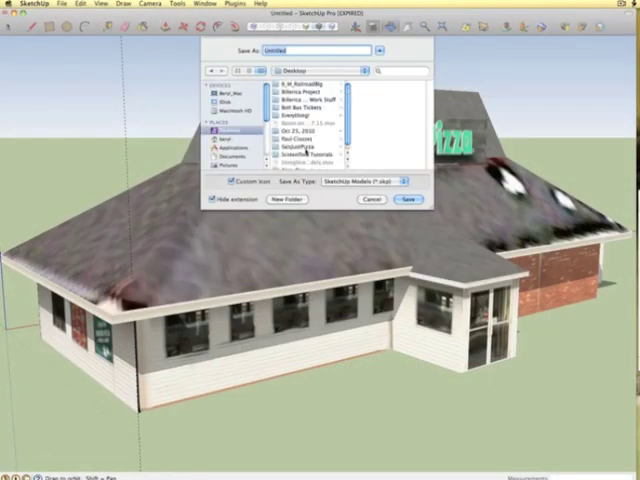
type("SaloPizza")
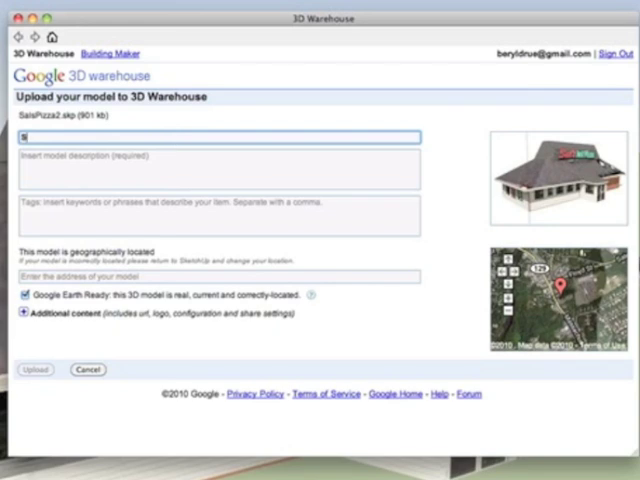
Fill the upload form: title 'Sal's Just Pizza', description 'Pizza Restaurant at 328 Boston', tag 'billerica'
type("Sal's Just Pizza")
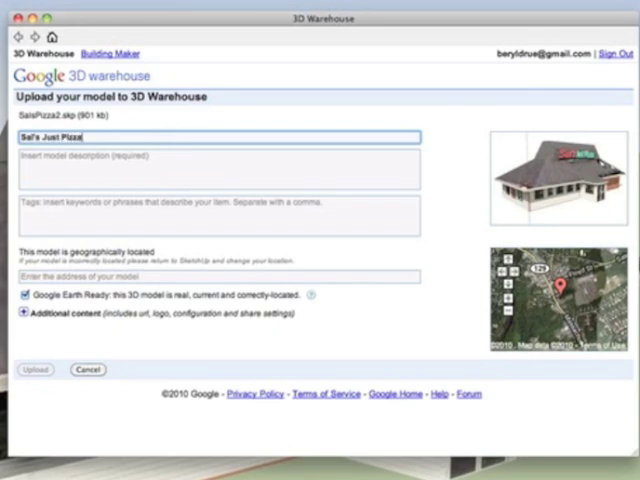
type("Pizza Restaurant in North Billeric")
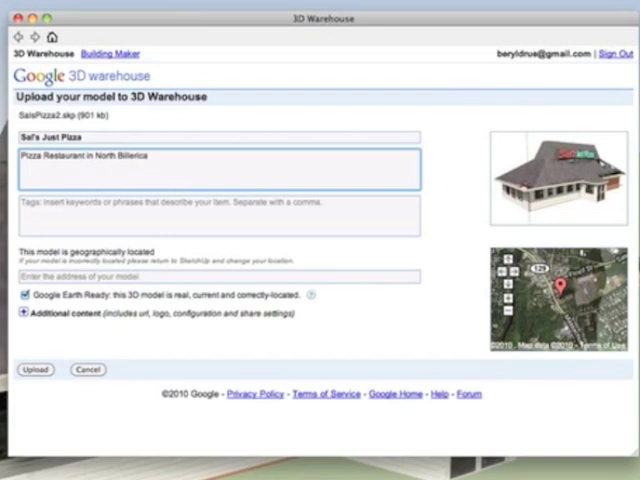
type("at 328 Boston")
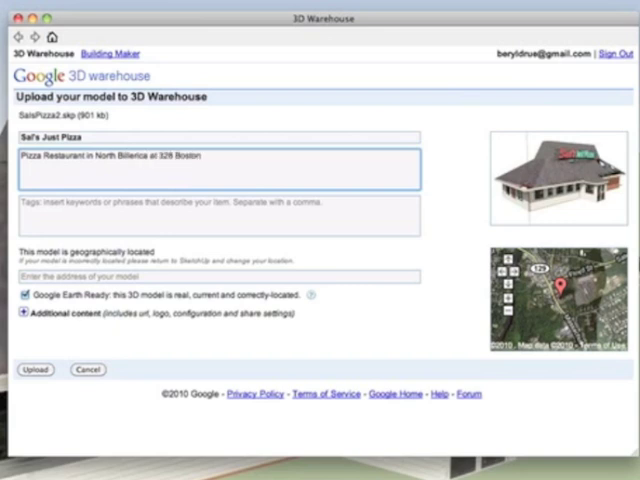
type("billerica3d, Billerica, Pizza, Restaurant, Massachusetts,")
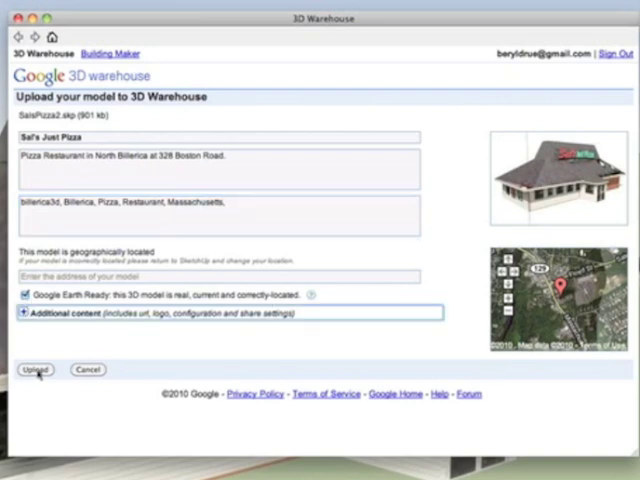
Upload the model to Google 3D Warehouse and review its awaiting-review model page
left_click(33, 369)
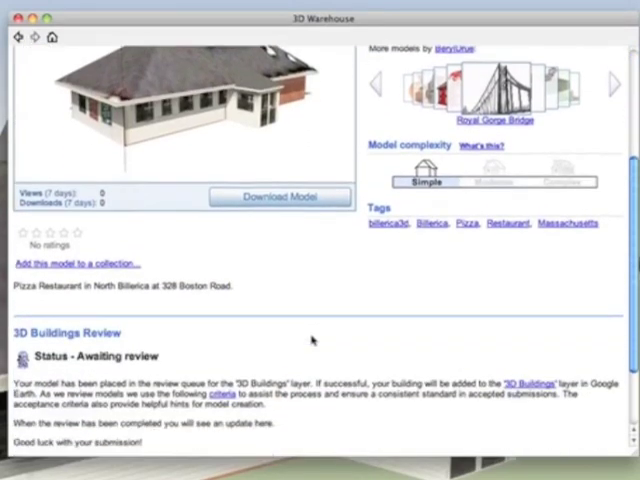
scroll("down", 3)
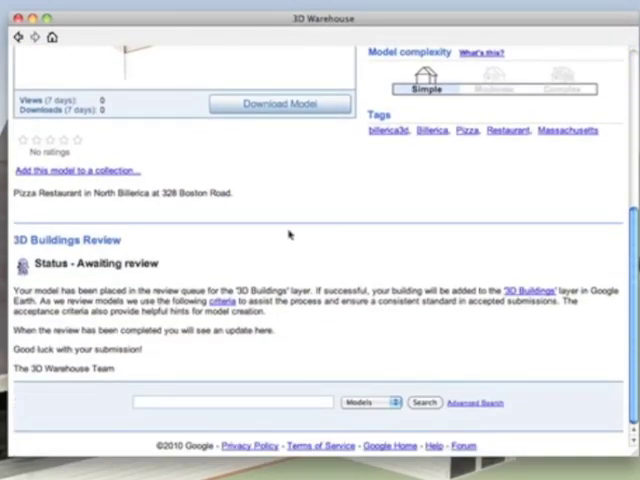